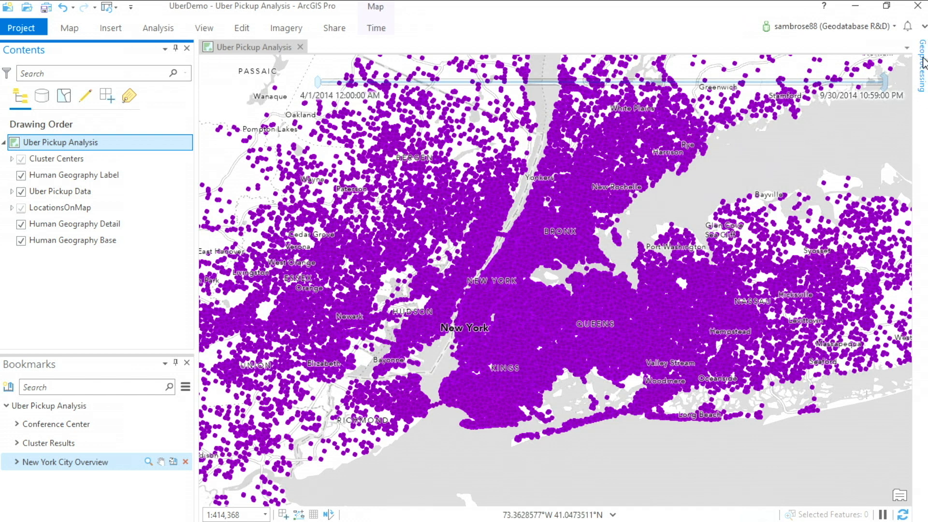
Run Find Point Clusters on Uber Pickup Data (50 m, 10 minutes), rerunning after the first attempt fails
left_click(922, 65)
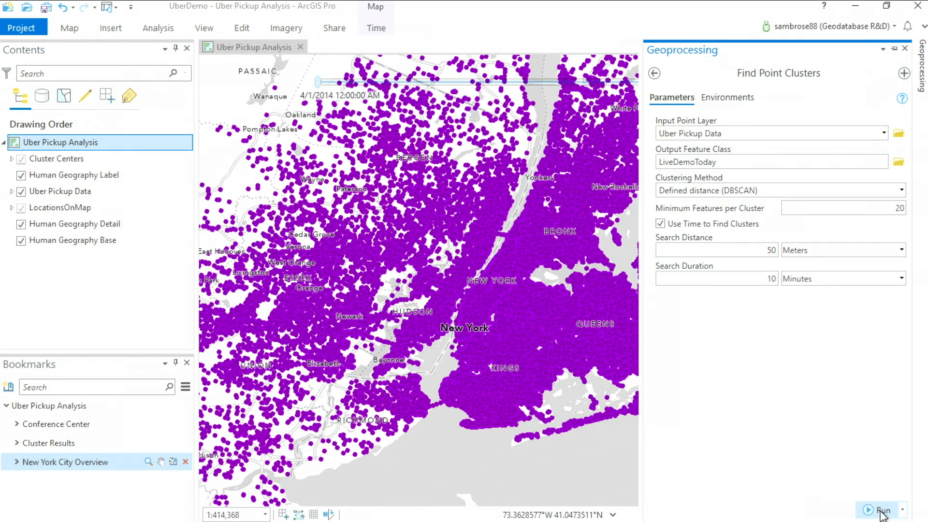
left_click(882, 510)
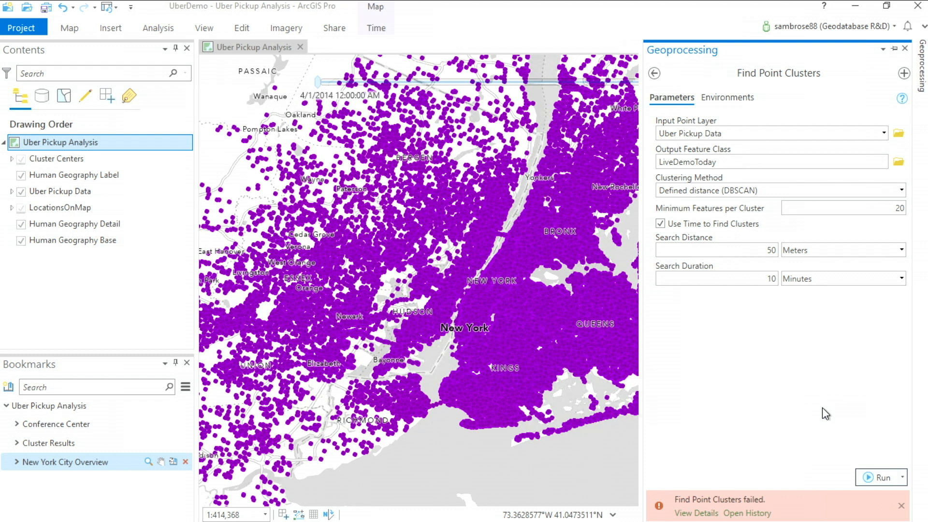
left_click(882, 478)
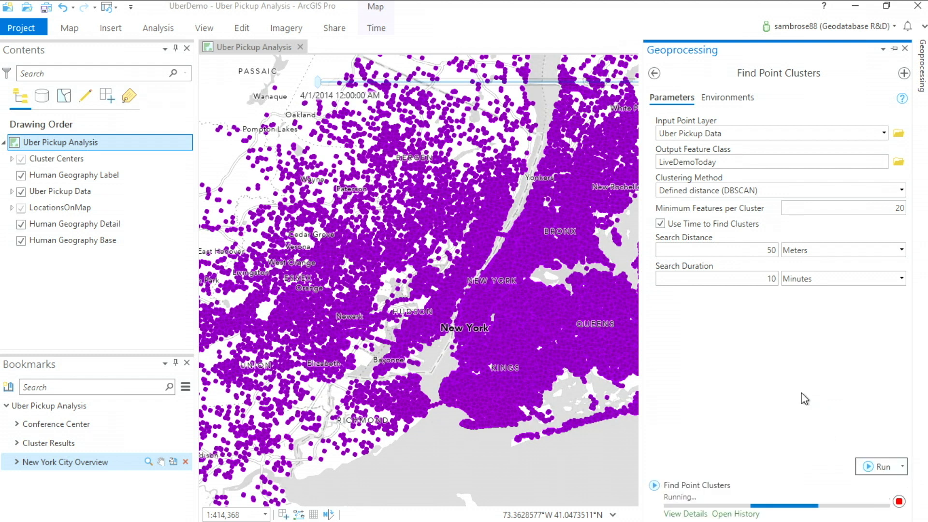
mouse_move(857, 246)
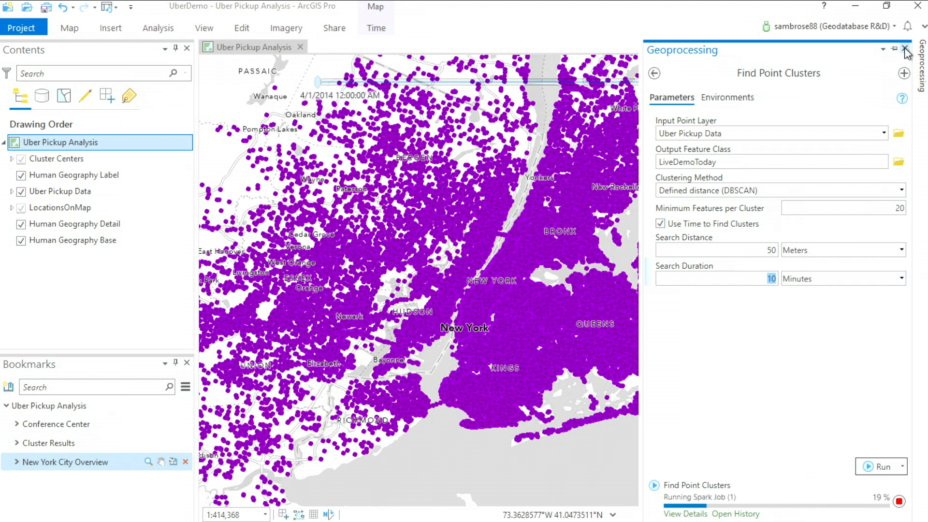
mouse_move(905, 50)
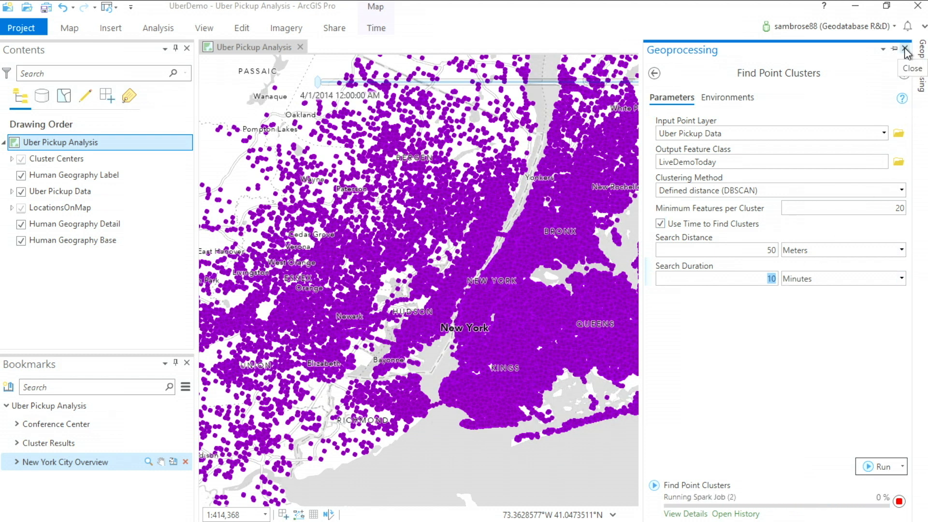
Watch CPU usage climb to 100% in Task Manager during the job, then close it
left_click(905, 50)
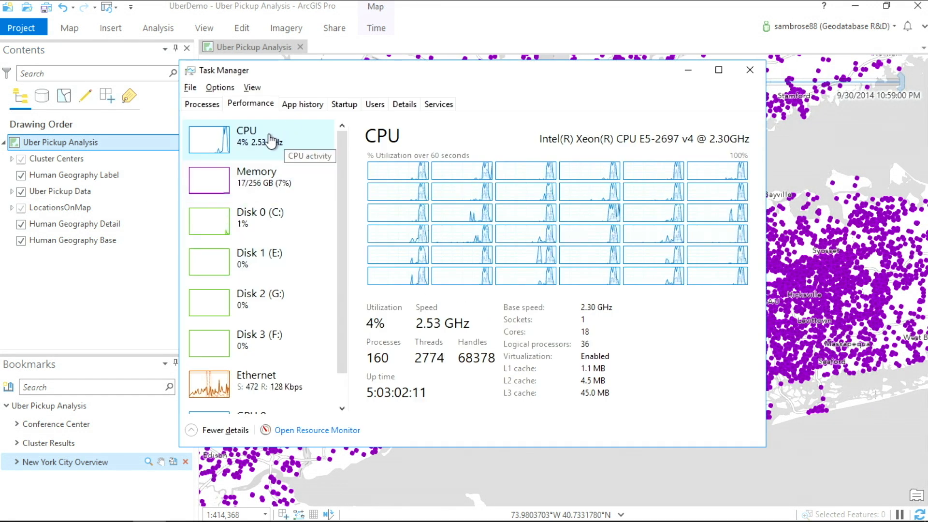
mouse_move(731, 199)
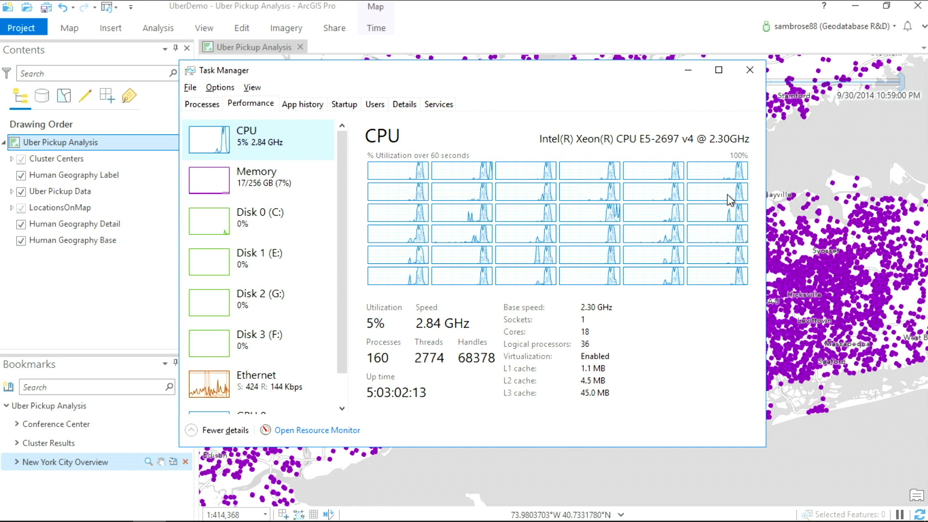
mouse_move(418, 175)
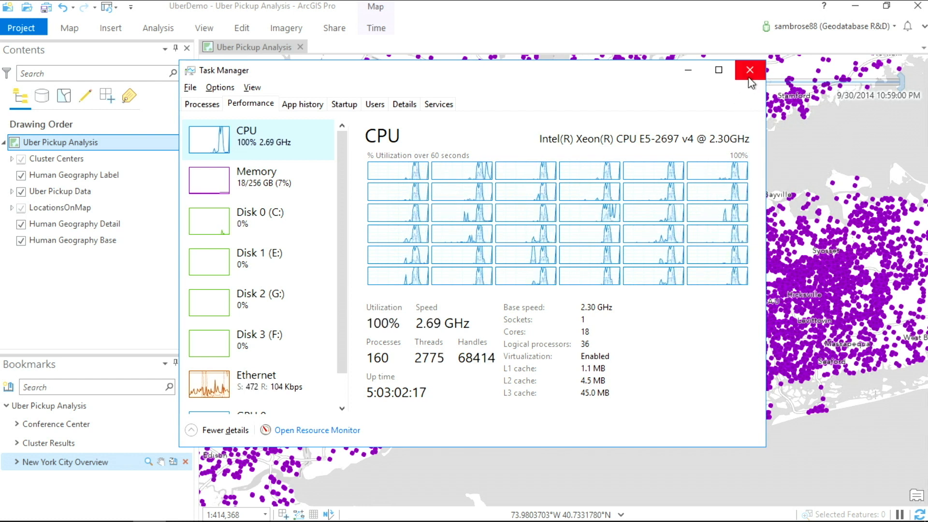
left_click(749, 70)
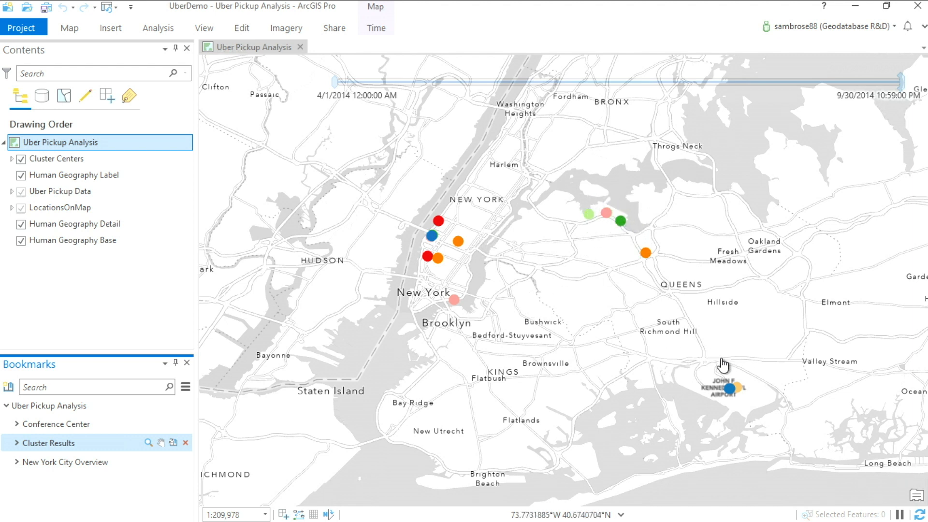
mouse_move(691, 371)
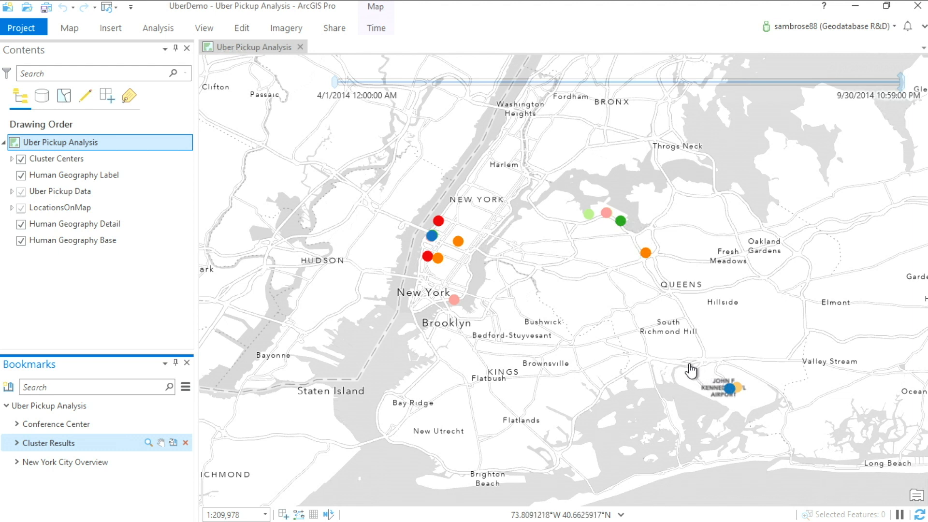
mouse_move(655, 339)
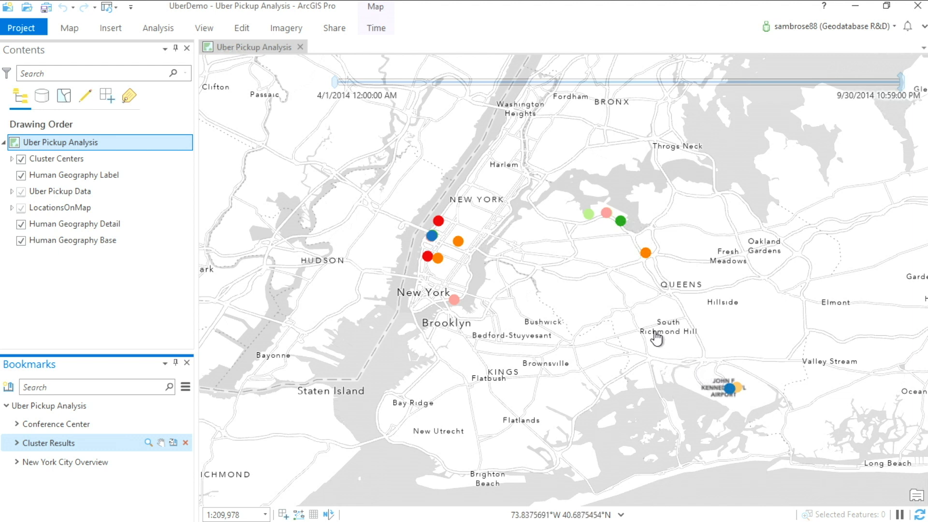
mouse_move(628, 305)
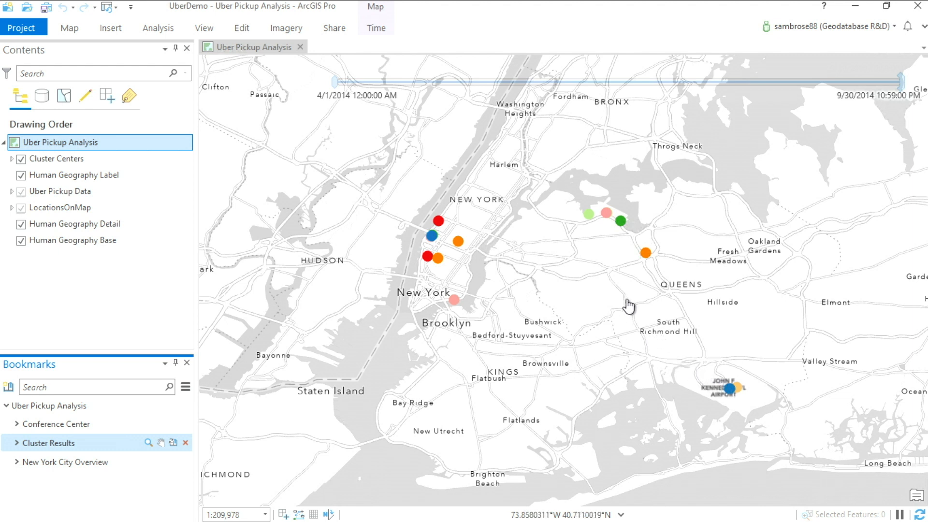
mouse_move(664, 248)
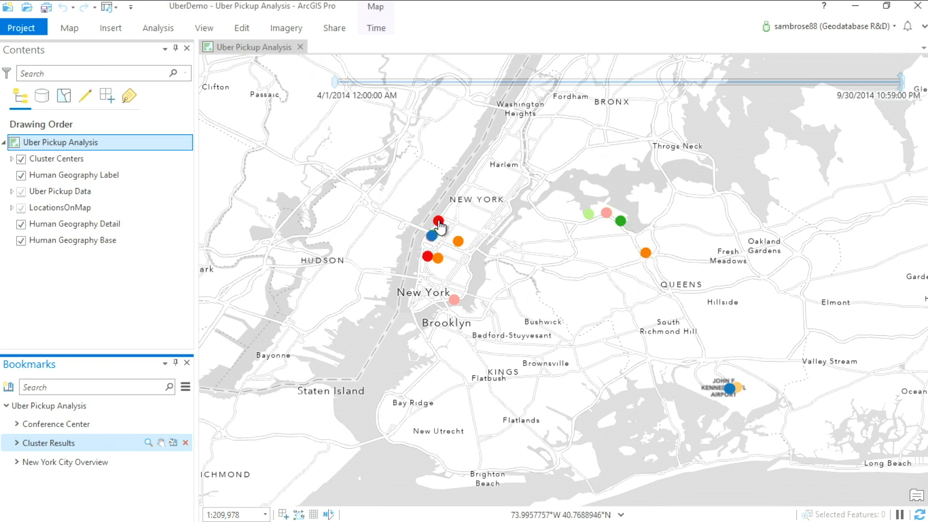
Zoom to the Conference Center bookmark showing cluster centers near W 34th–38th St
left_click(56, 423)
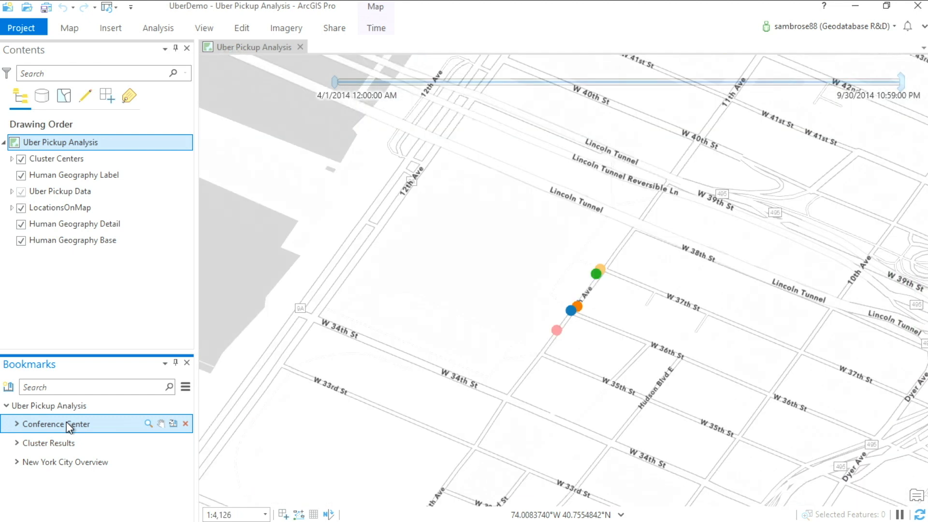